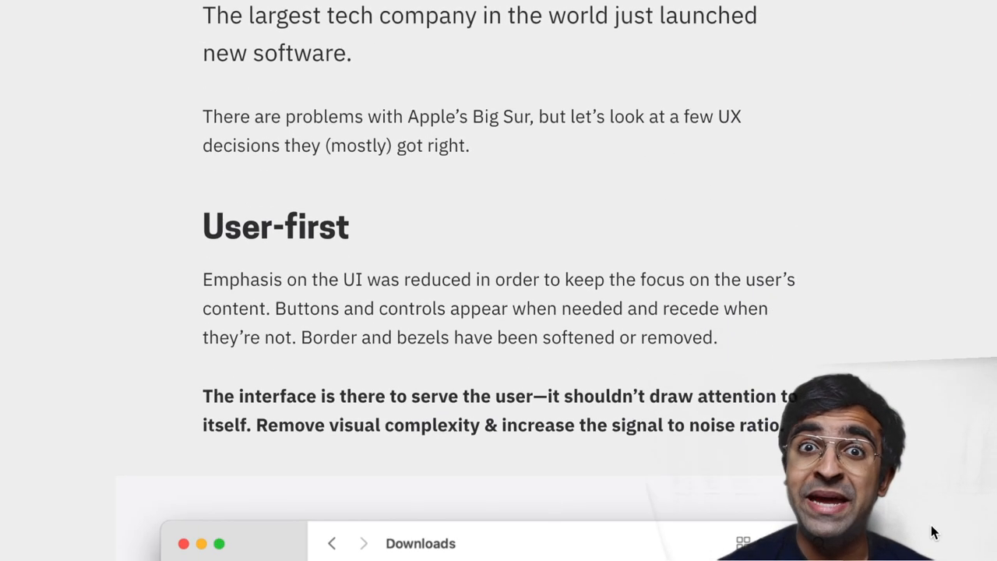
Scroll the Big Sur UX article past Privacy and Key workflows to the Uniformity across services heading
{"action": "scroll", "scroll_direction": "down", "scroll_amount": 3}
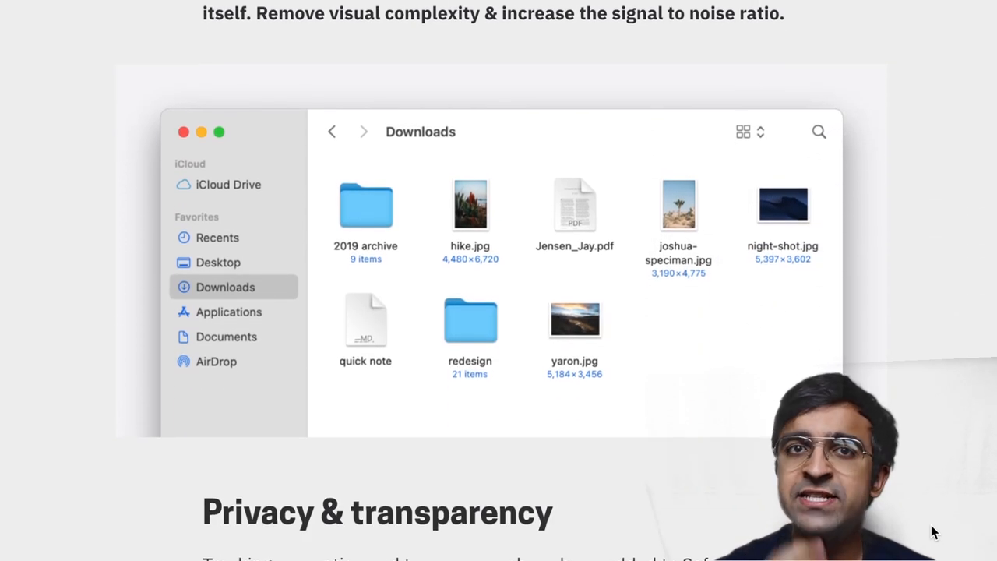
{"action": "scroll", "scroll_direction": "down", "scroll_amount": 3}
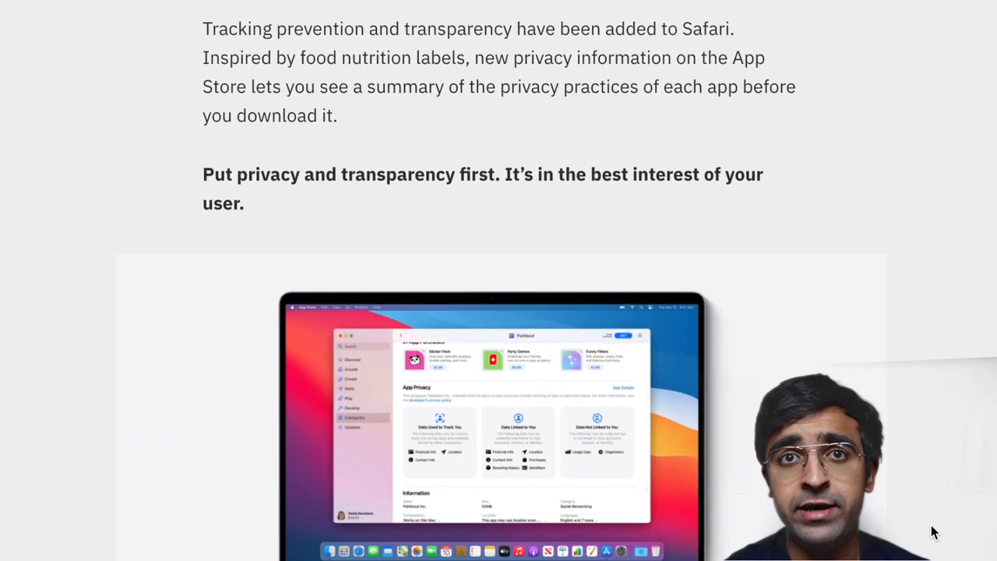
{"action": "scroll", "scroll_direction": "down", "scroll_amount": 3}
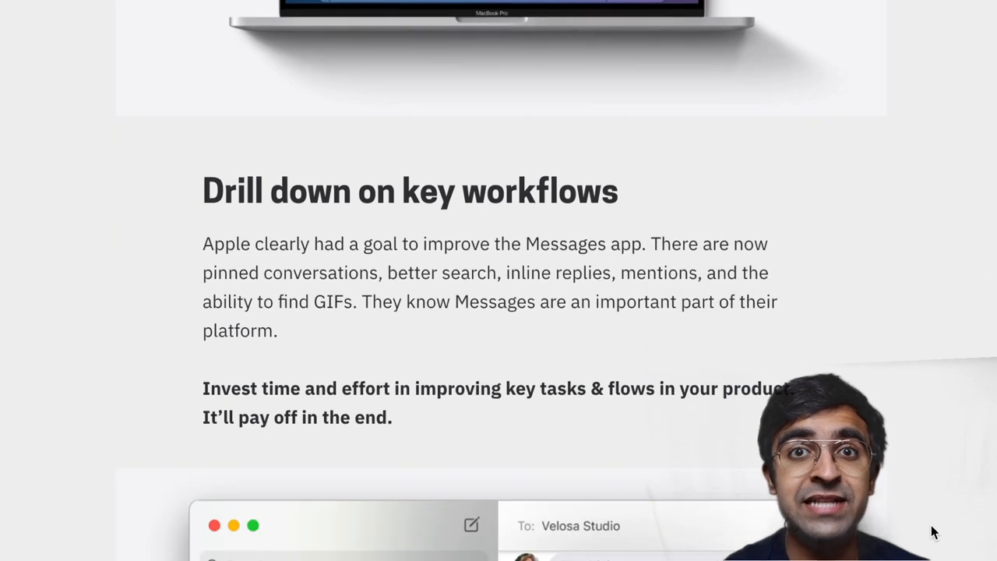
{"action": "scroll", "scroll_direction": "down", "scroll_amount": 3}
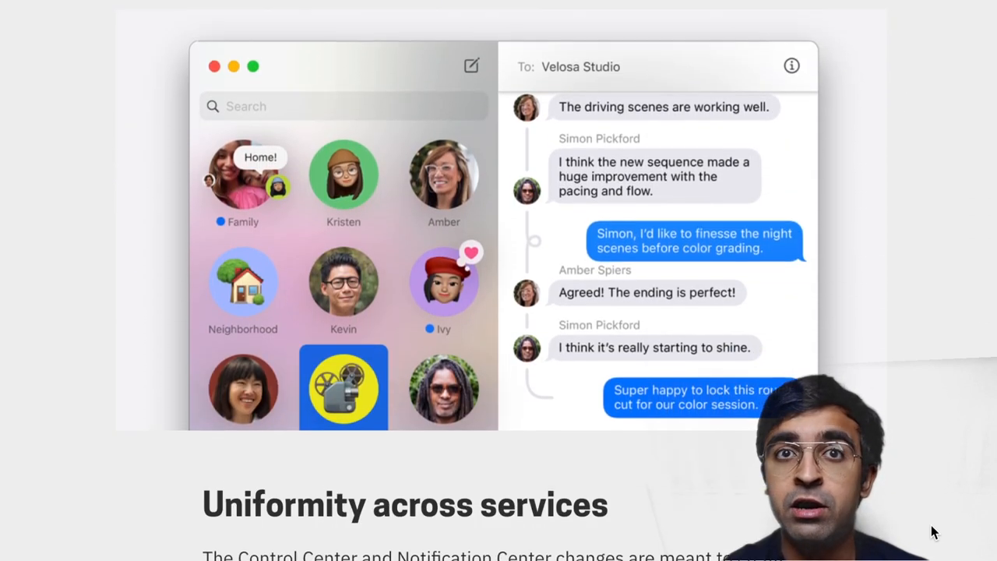
{"action": "scroll", "scroll_direction": "down", "scroll_amount": 3}
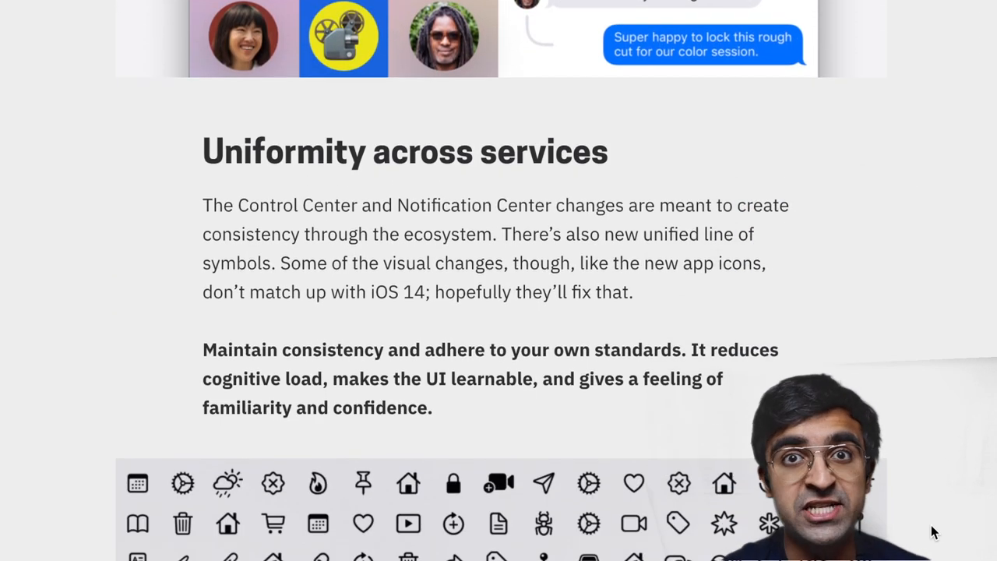
{"action": "scroll", "scroll_direction": "down", "scroll_amount": 3}
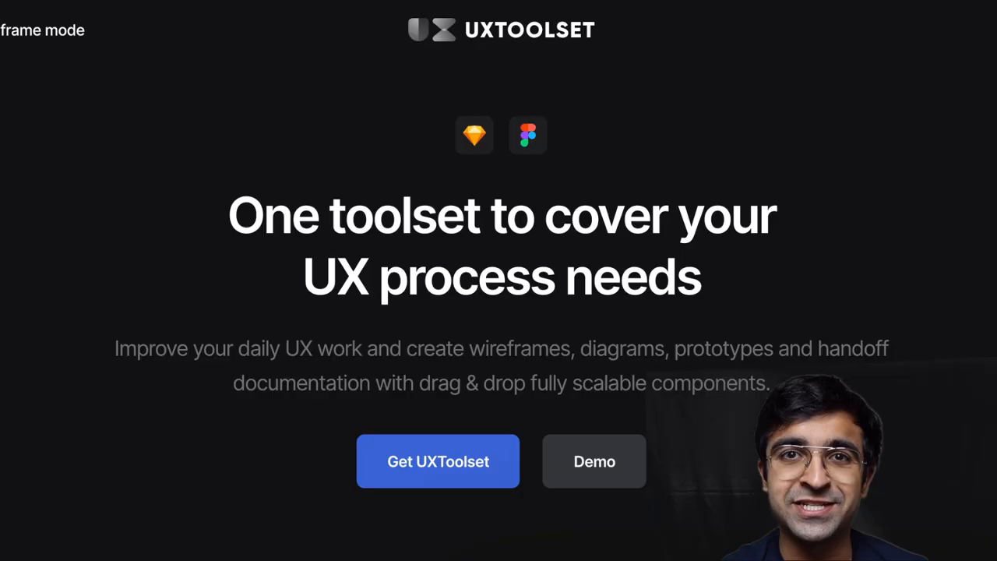
Scroll the UXToolset homepage past its feature counts to the Built by team bios
{"action": "scroll", "scroll_direction": "down", "scroll_amount": 3}
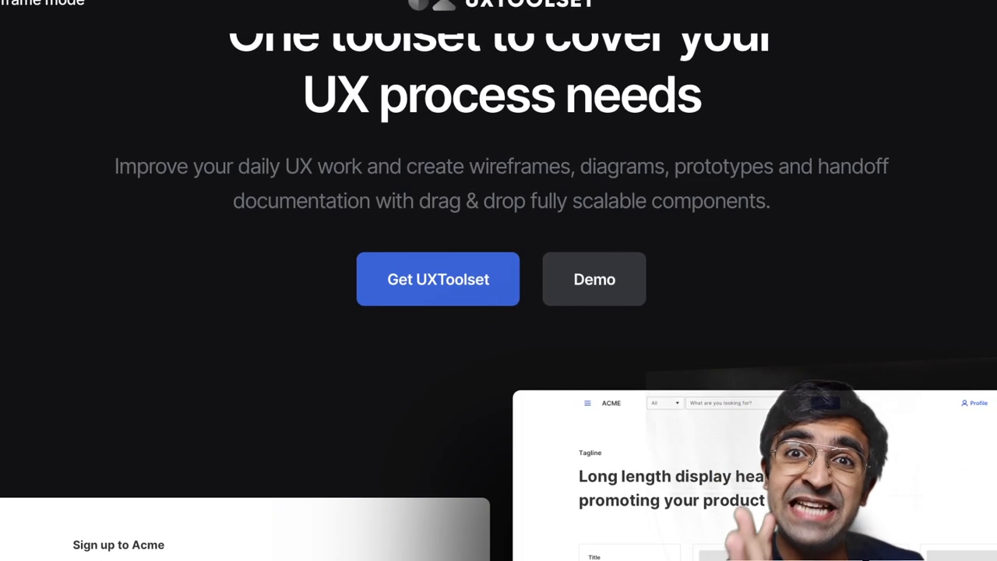
{"action": "scroll", "scroll_direction": "down", "scroll_amount": 3}
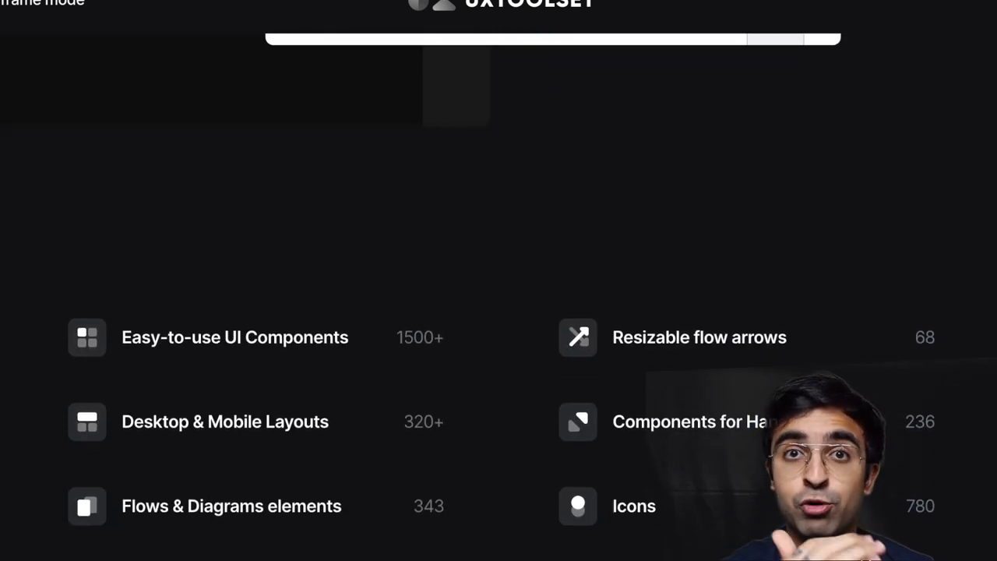
{"action": "scroll", "scroll_direction": "down", "scroll_amount": 3}
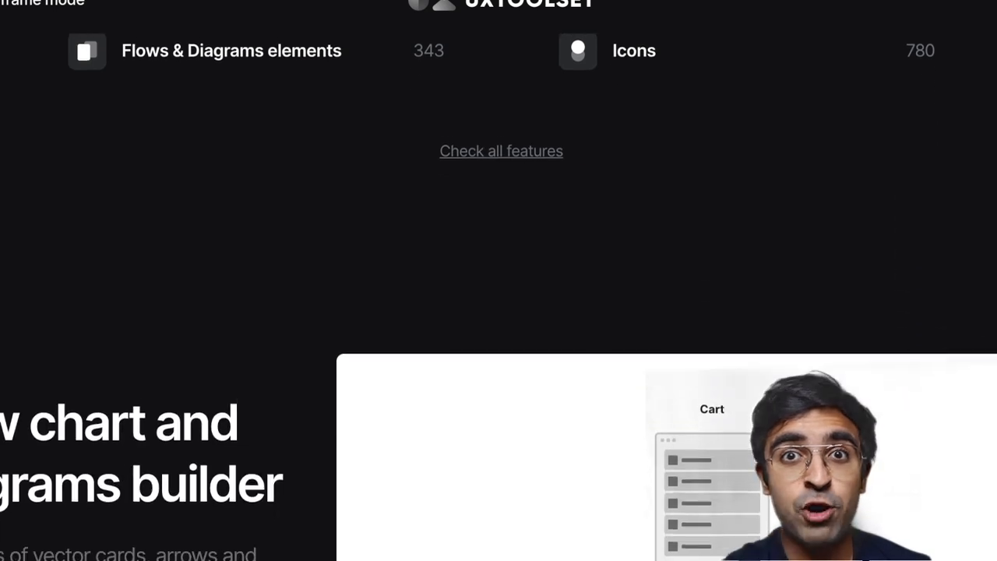
{"action": "scroll", "scroll_direction": "down", "scroll_amount": 3}
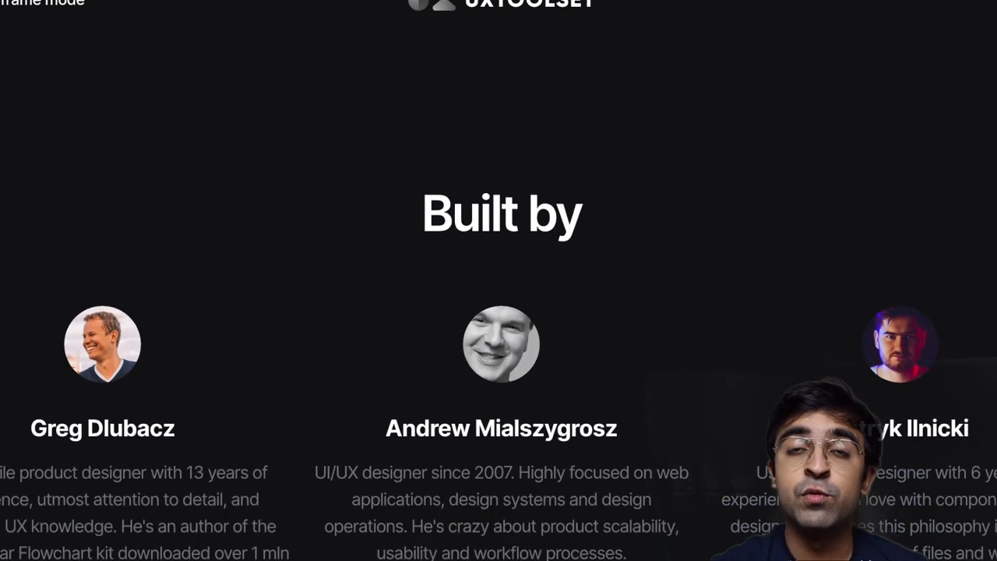
{"action": "scroll", "scroll_direction": "down", "scroll_amount": 3}
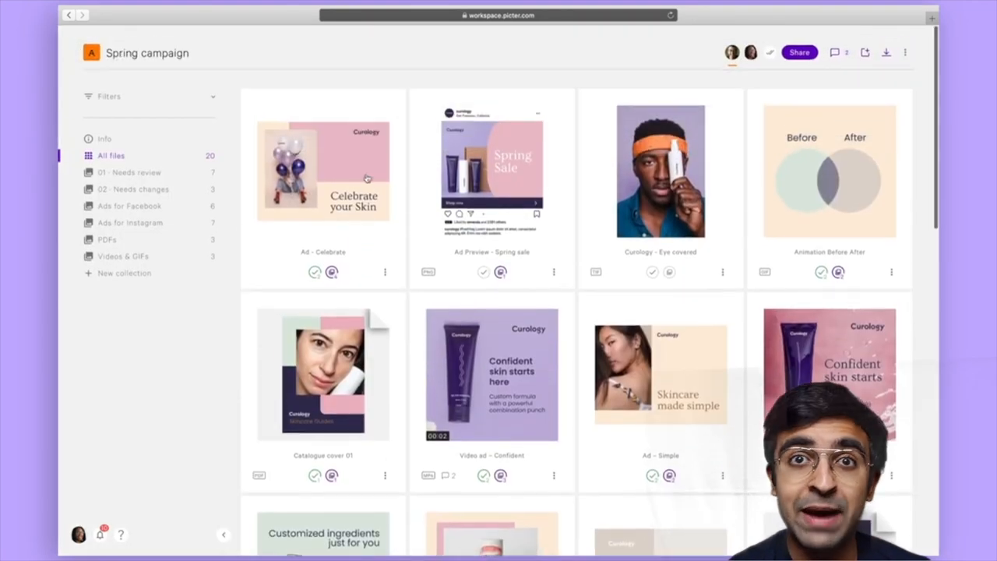
{"action": "mouse_move", "coordinate": [122, 255]}
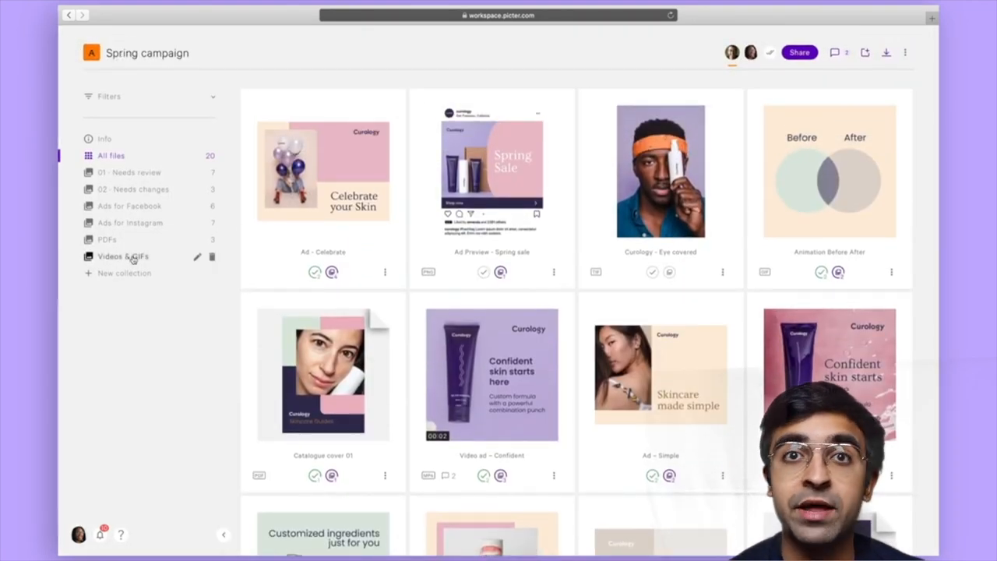
Create a review link for the Spring campaign limited to the 01 - Needs review collection
{"action": "left_click", "coordinate": [129, 206]}
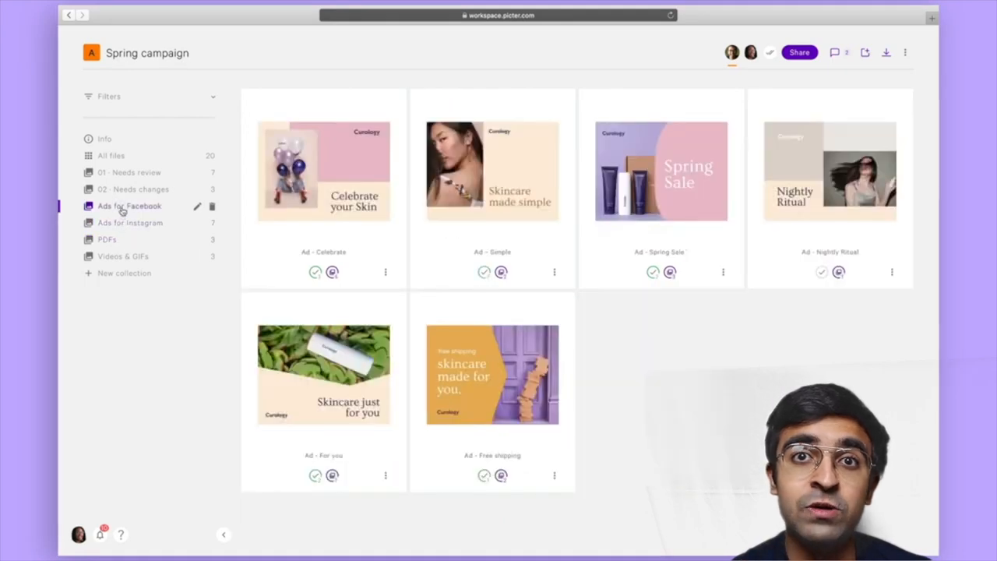
{"action": "left_click", "coordinate": [111, 156]}
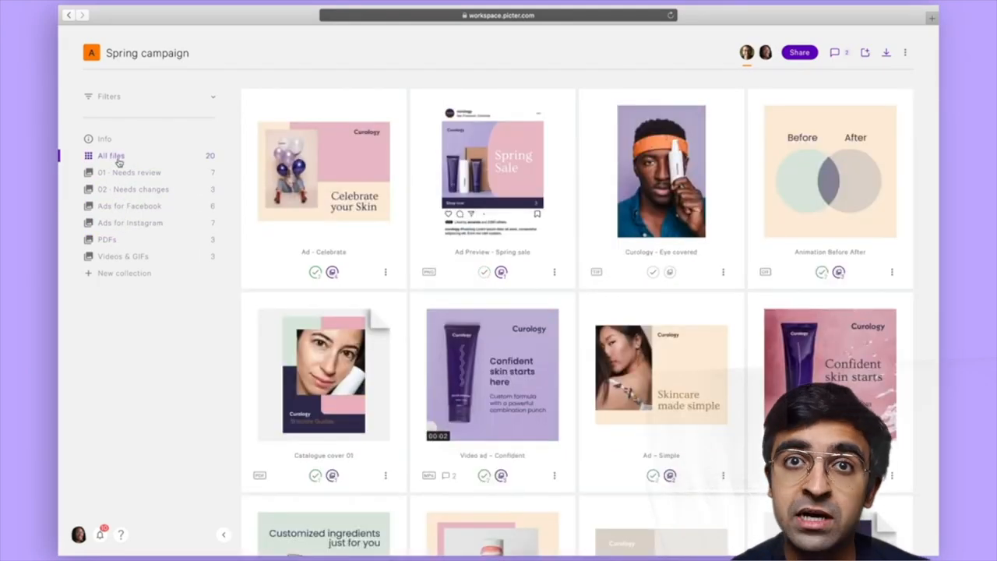
{"action": "left_click", "coordinate": [799, 53]}
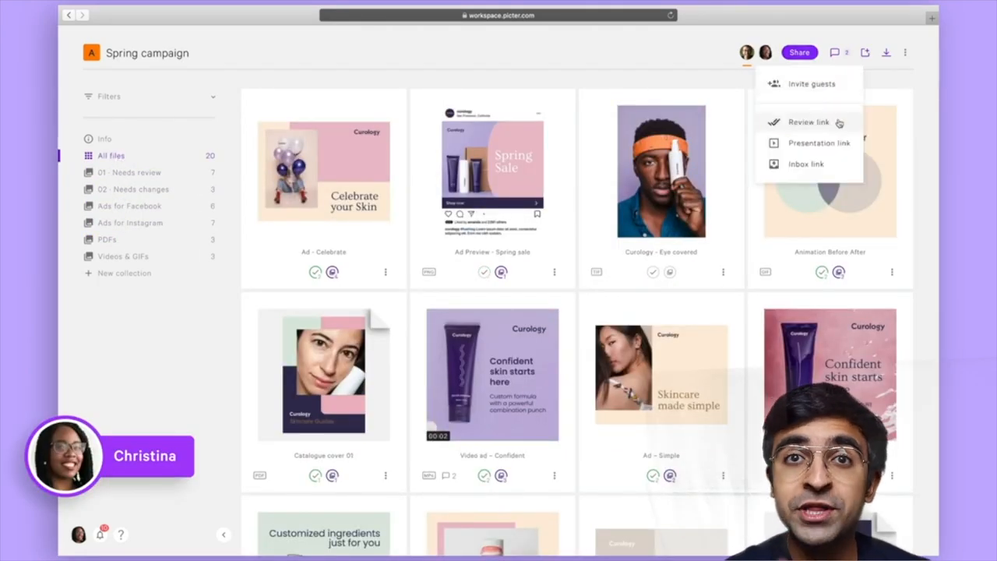
{"action": "left_click", "coordinate": [808, 121]}
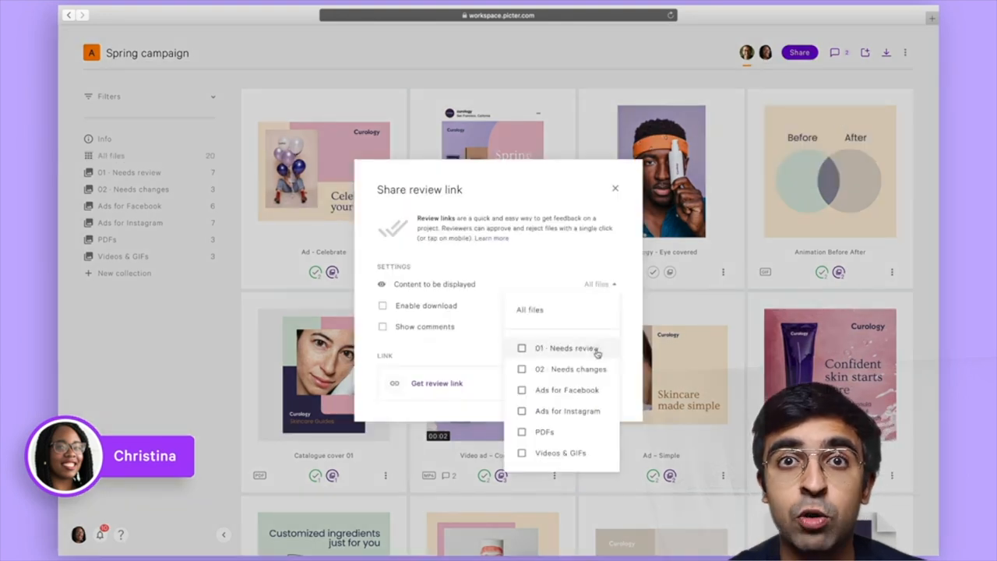
{"action": "left_click", "coordinate": [520, 347]}
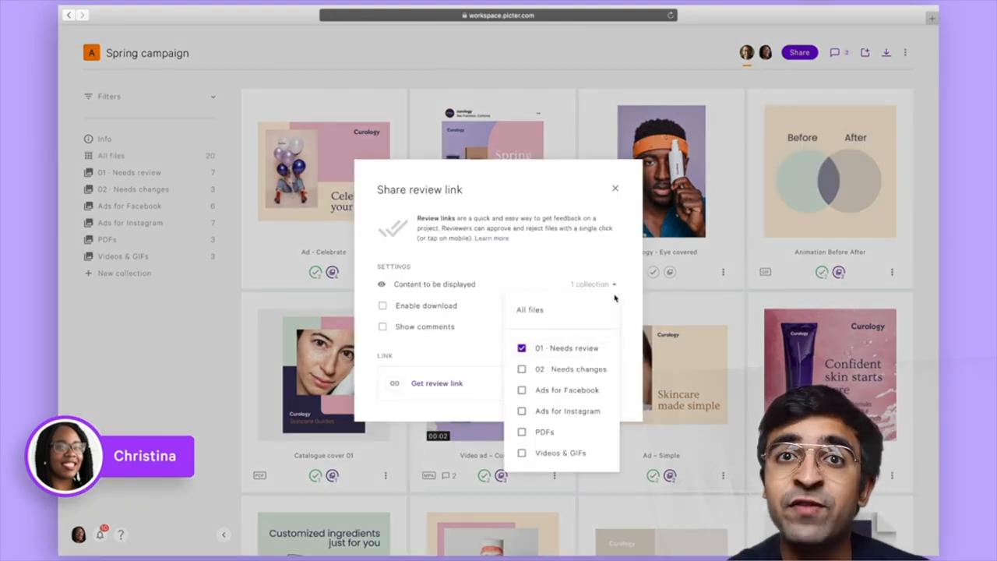
Comment on the Confident video ad: 'Please use a pop-up animation here'
{"action": "left_click", "coordinate": [383, 327]}
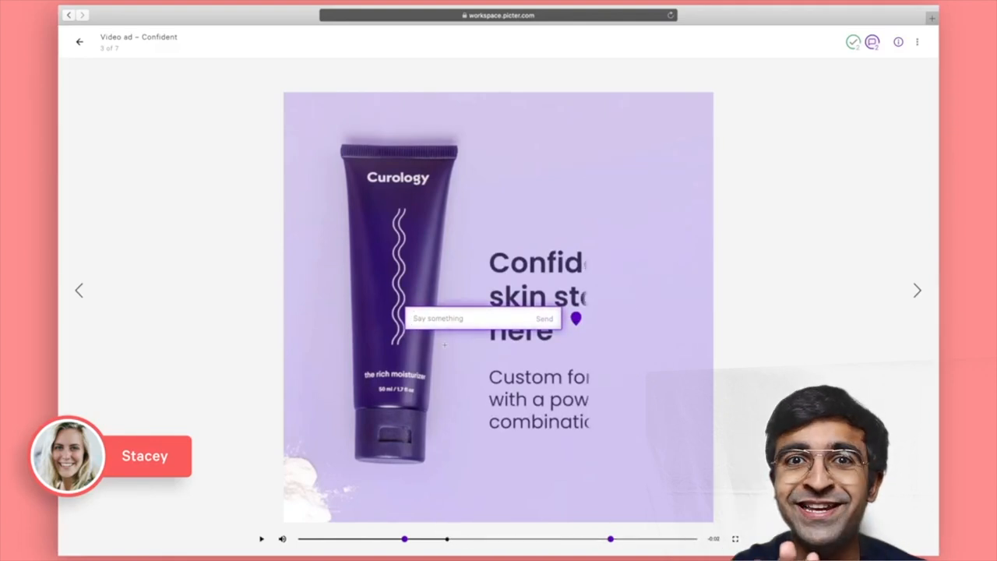
{"action": "type", "text": "Please use a pop-up animation here"}
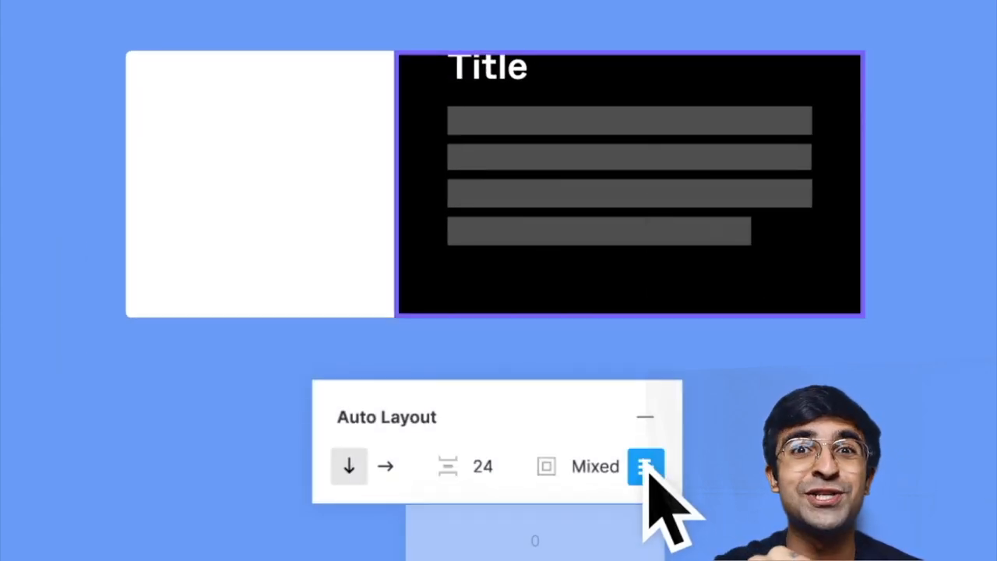
{"action": "left_click", "coordinate": [645, 465]}
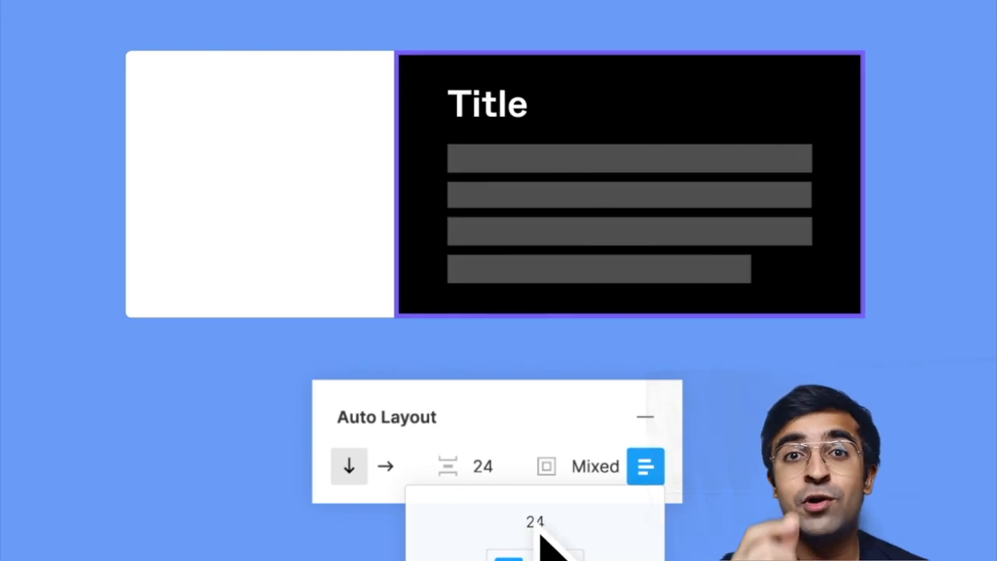
{"action": "left_click", "coordinate": [385, 466]}
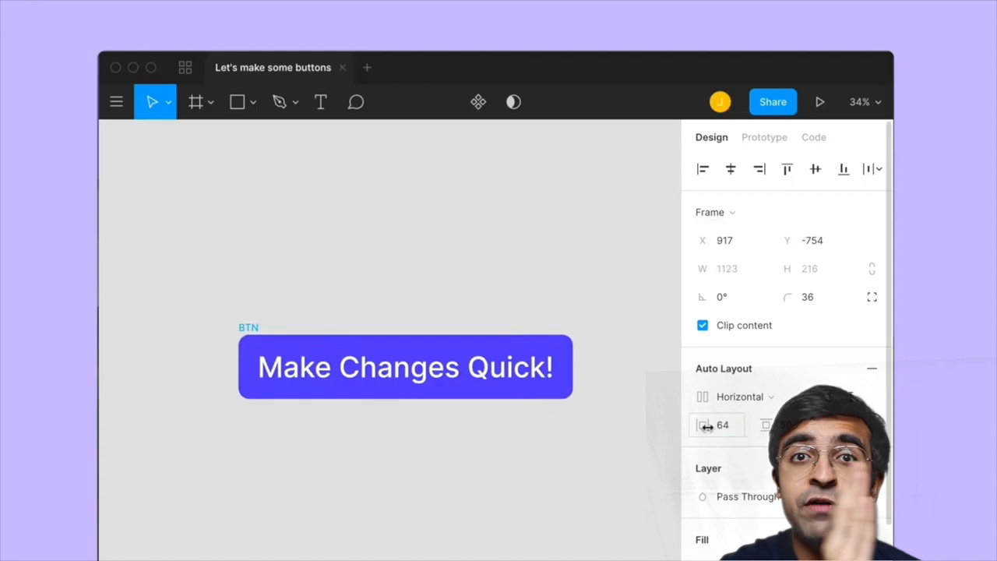
{"action": "right_click", "coordinate": [404, 368]}
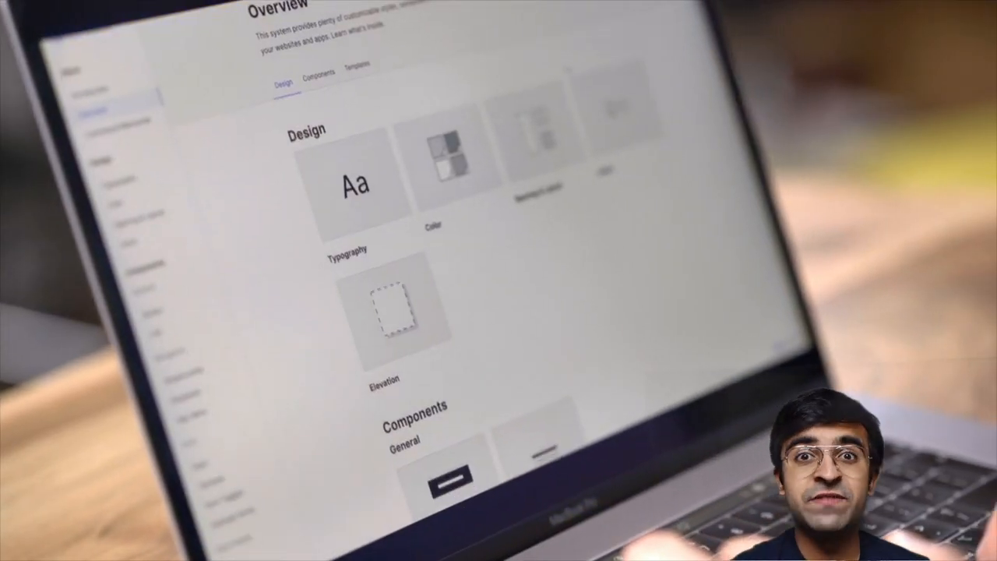
Scroll the component library, then show the Pages panel of the style guide
{"action": "scroll", "scroll_direction": "down", "scroll_amount": 3}
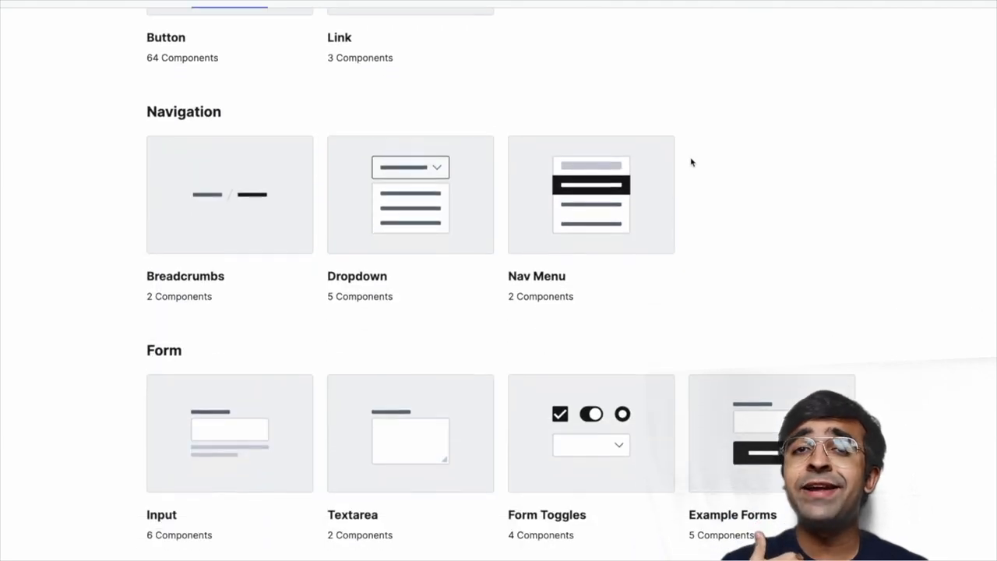
{"action": "scroll", "scroll_direction": "down", "scroll_amount": 3}
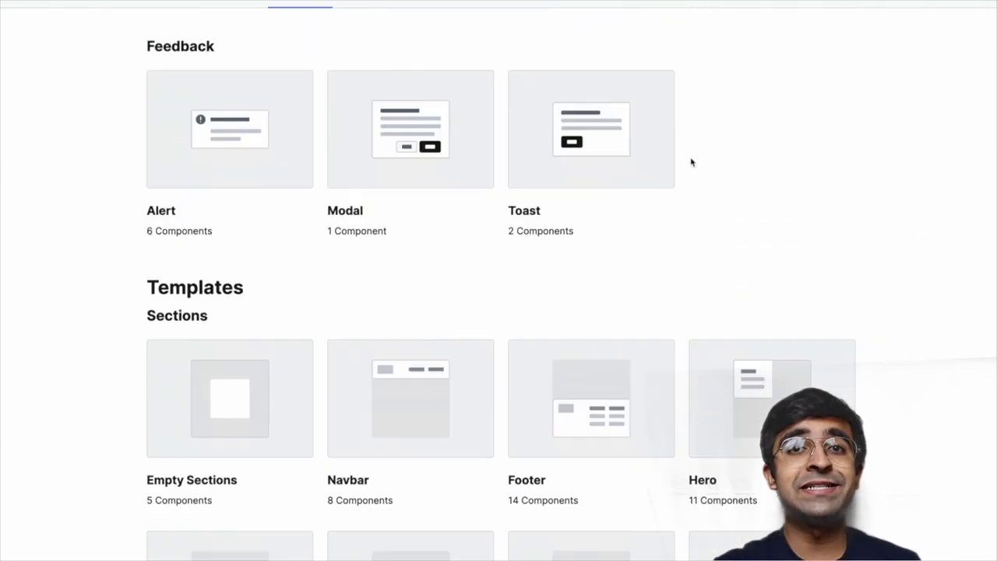
{"action": "scroll", "scroll_direction": "down", "scroll_amount": 3}
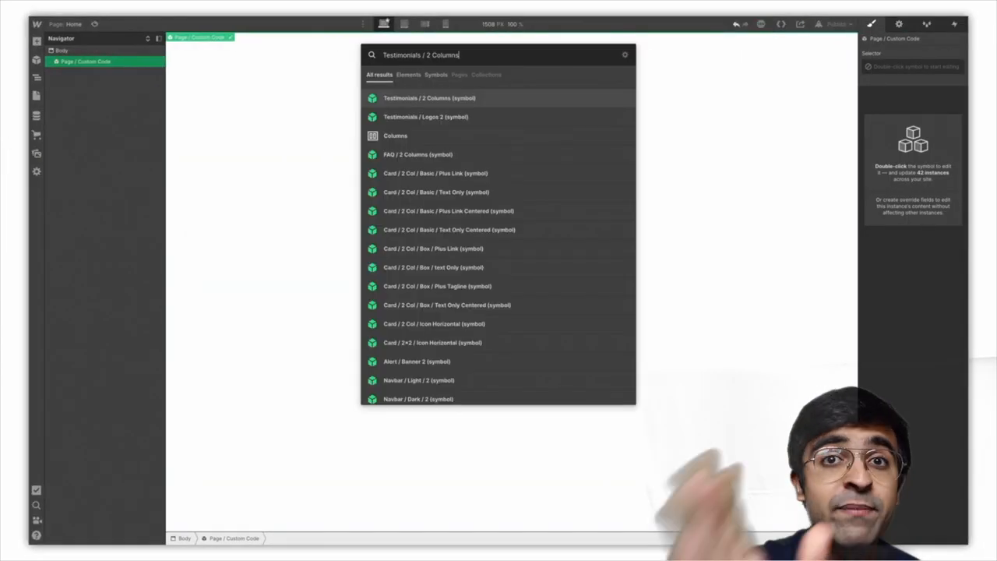
{"action": "left_click", "coordinate": [430, 97]}
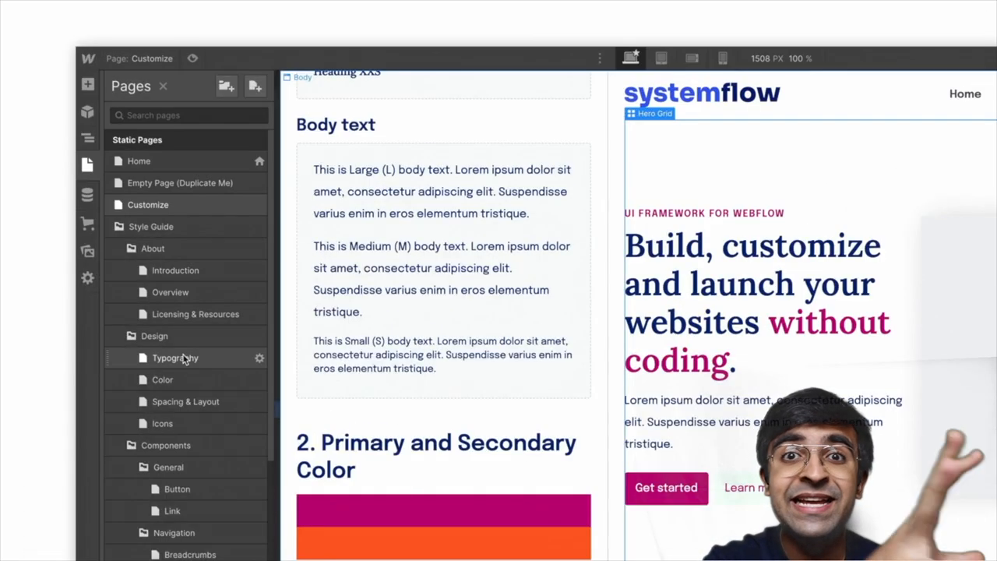
Go to the Color page under Design and scroll to its Background Colors neutral swatches
{"action": "left_click", "coordinate": [162, 380]}
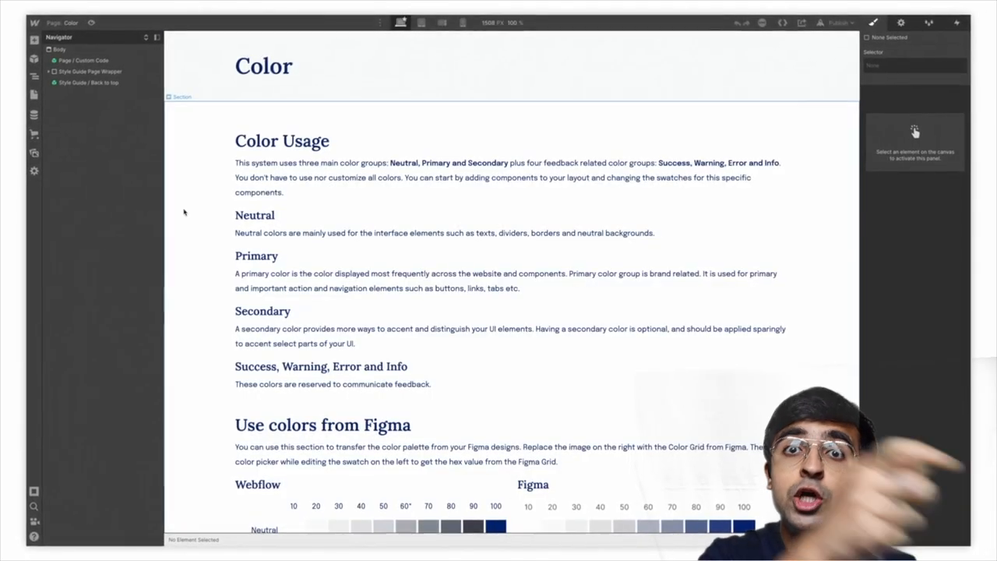
{"action": "scroll", "scroll_direction": "down", "scroll_amount": 3}
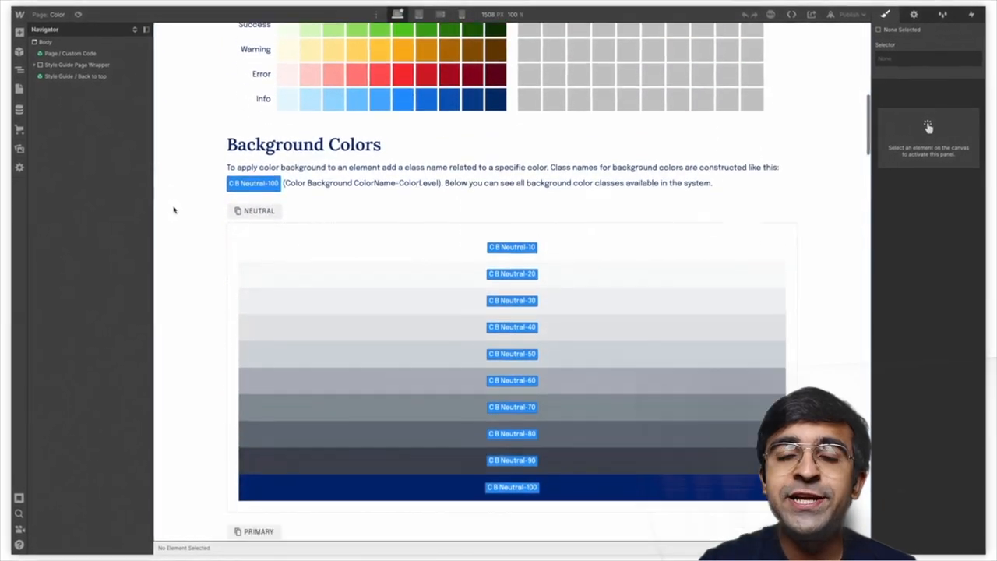
{"action": "scroll", "scroll_direction": "down", "scroll_amount": 3}
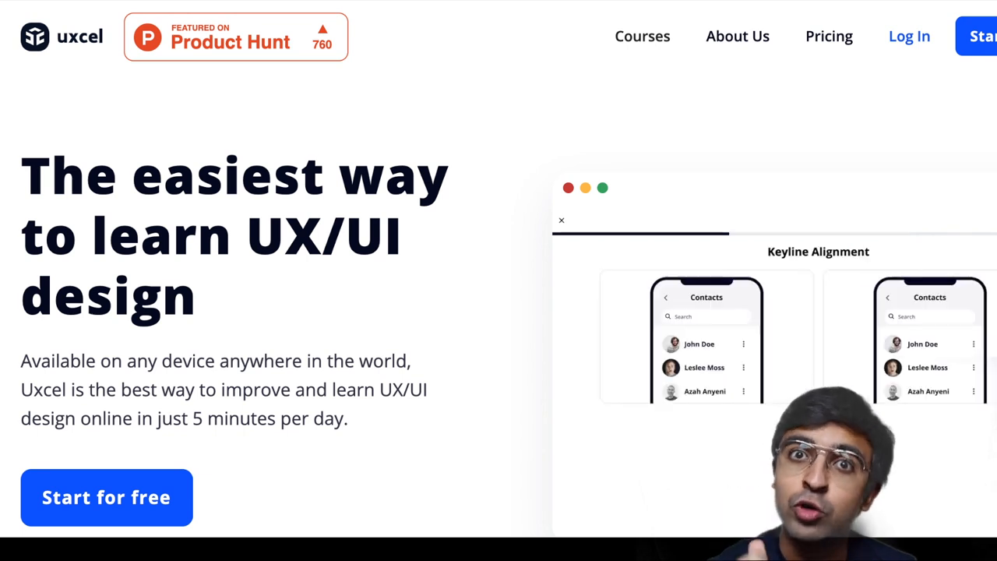
Scroll the Uxcel homepage past the learning-experience features to the UX/UI design foundations course cards
{"action": "scroll", "scroll_direction": "down", "scroll_amount": 3}
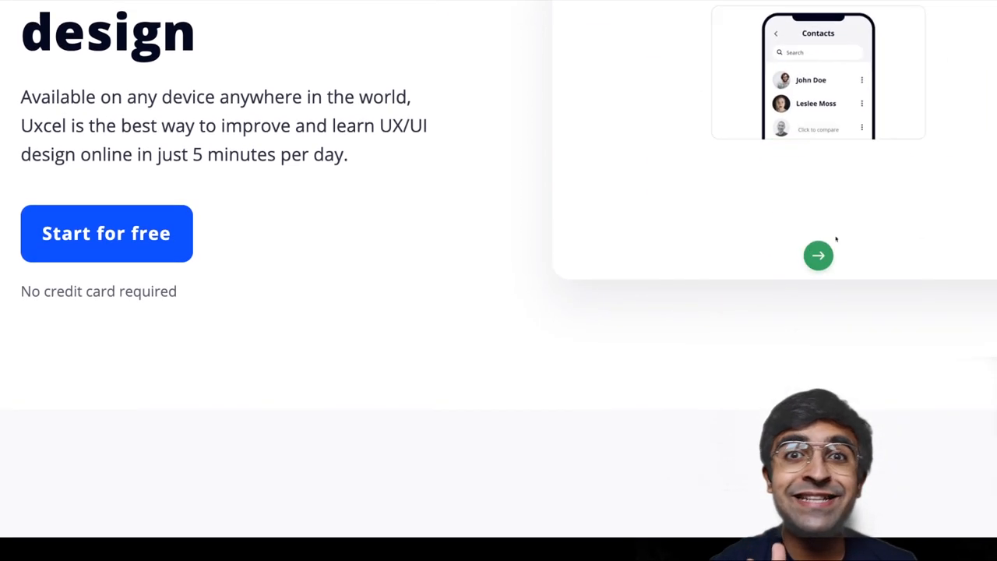
{"action": "scroll", "scroll_direction": "down", "scroll_amount": 3}
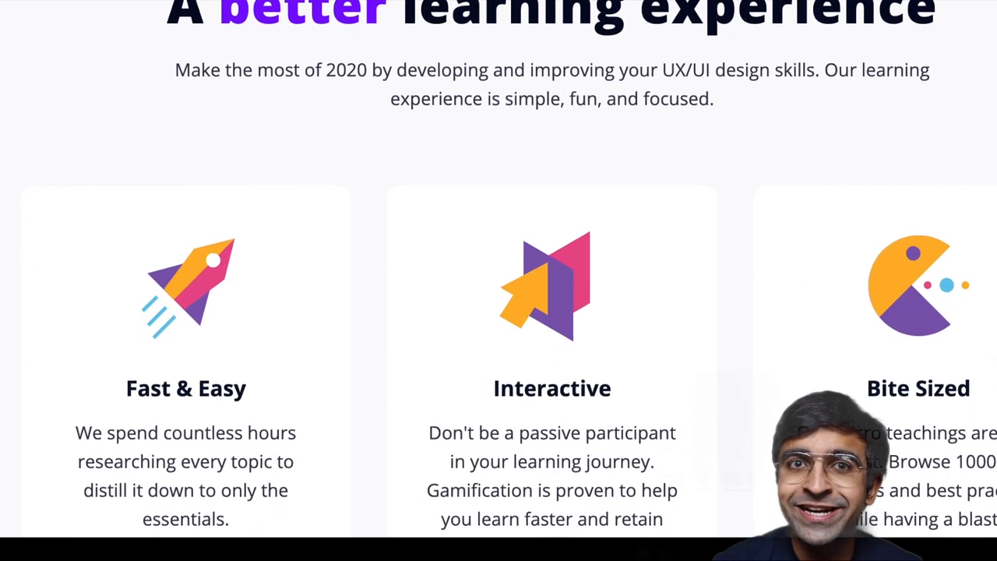
{"action": "scroll", "scroll_direction": "down", "scroll_amount": 3}
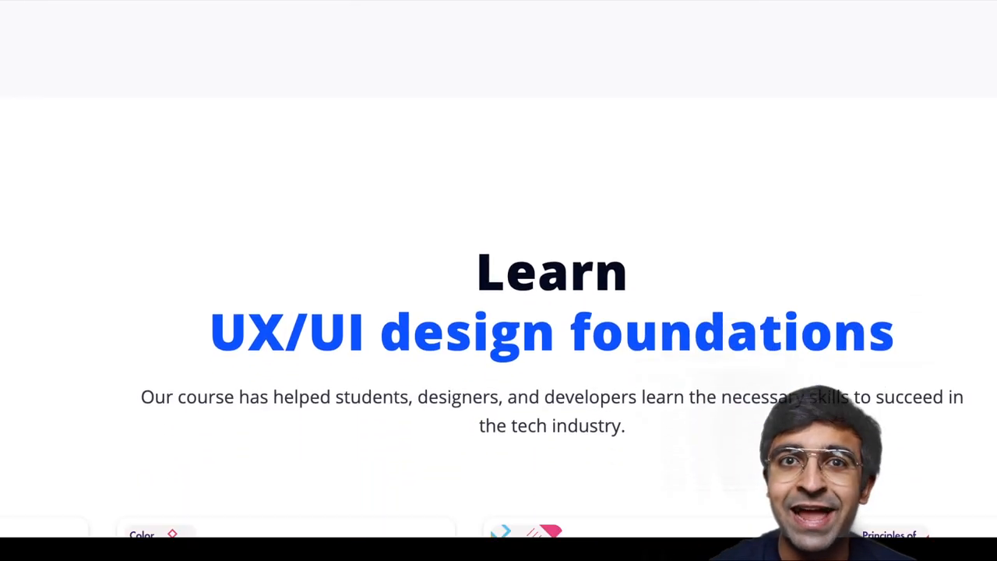
{"action": "scroll", "scroll_direction": "down", "scroll_amount": 3}
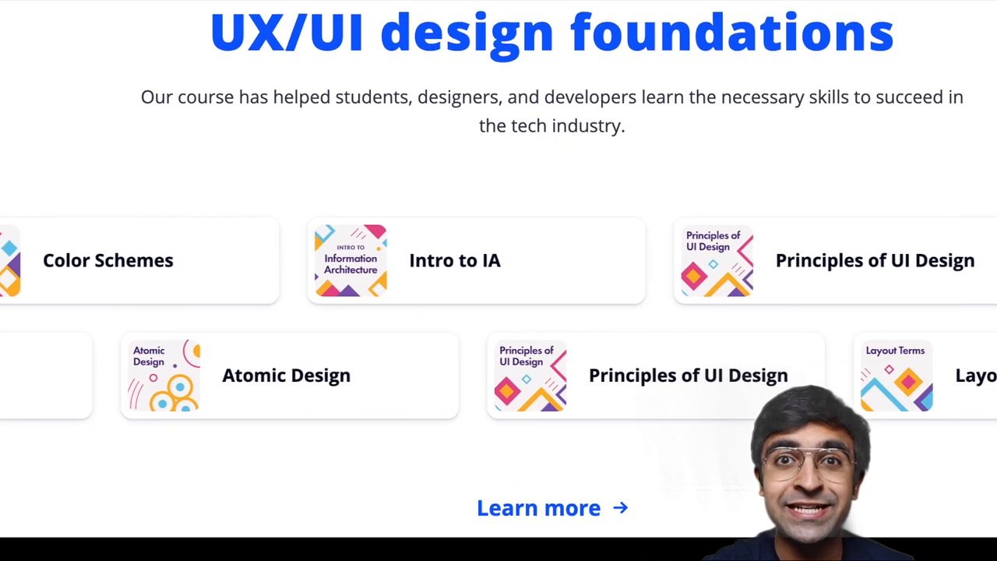
{"action": "scroll", "scroll_direction": "down", "scroll_amount": 3}
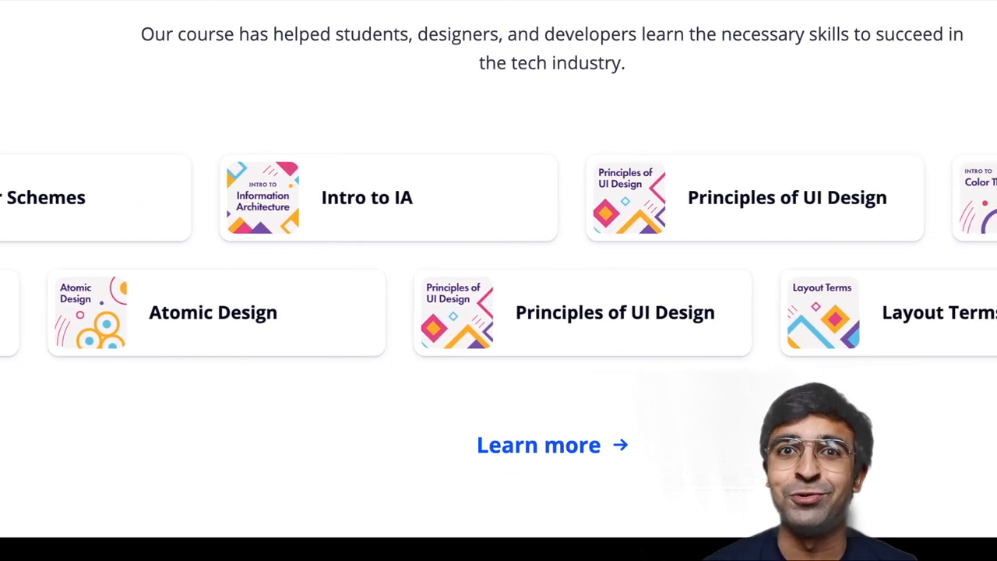
{"action": "scroll", "scroll_direction": "down", "scroll_amount": 3}
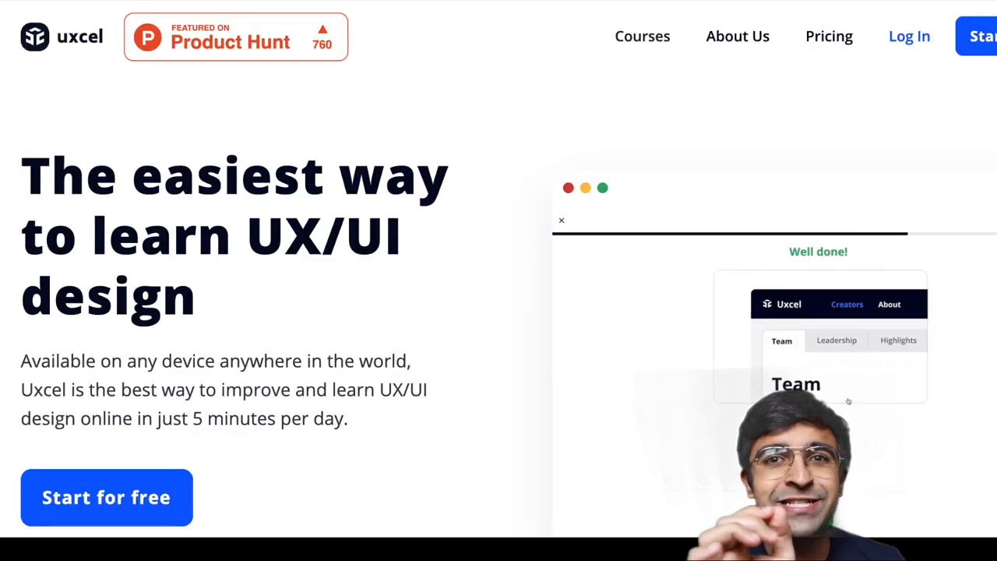
{"action": "scroll", "scroll_direction": "down", "scroll_amount": 3}
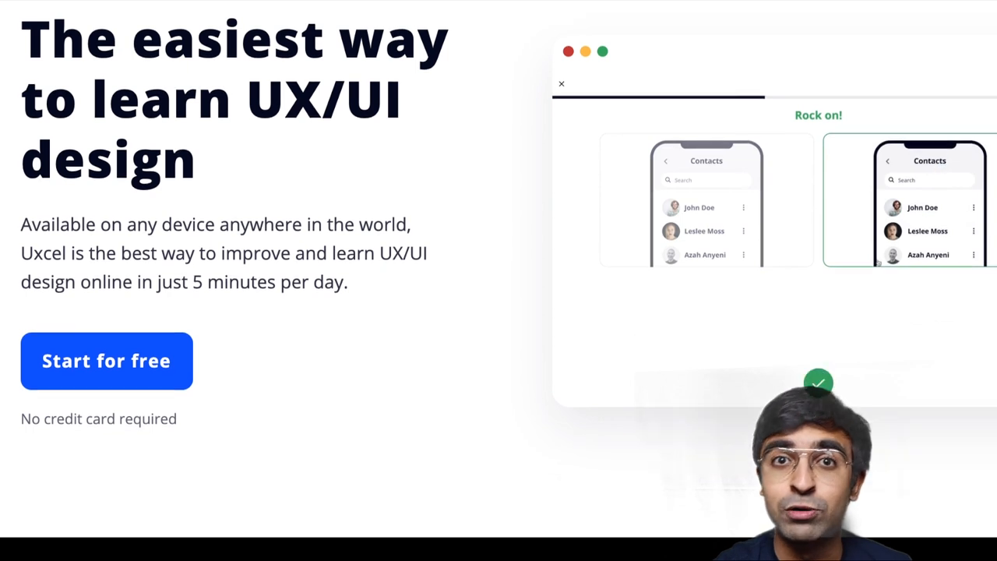
{"action": "scroll", "scroll_direction": "down", "scroll_amount": 3}
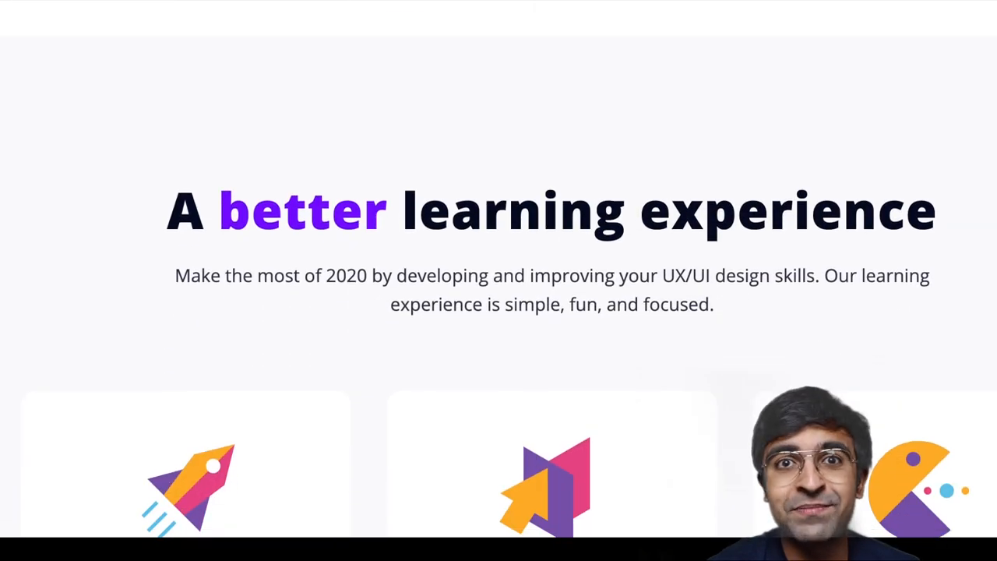
{"action": "scroll", "scroll_direction": "down", "scroll_amount": 3}
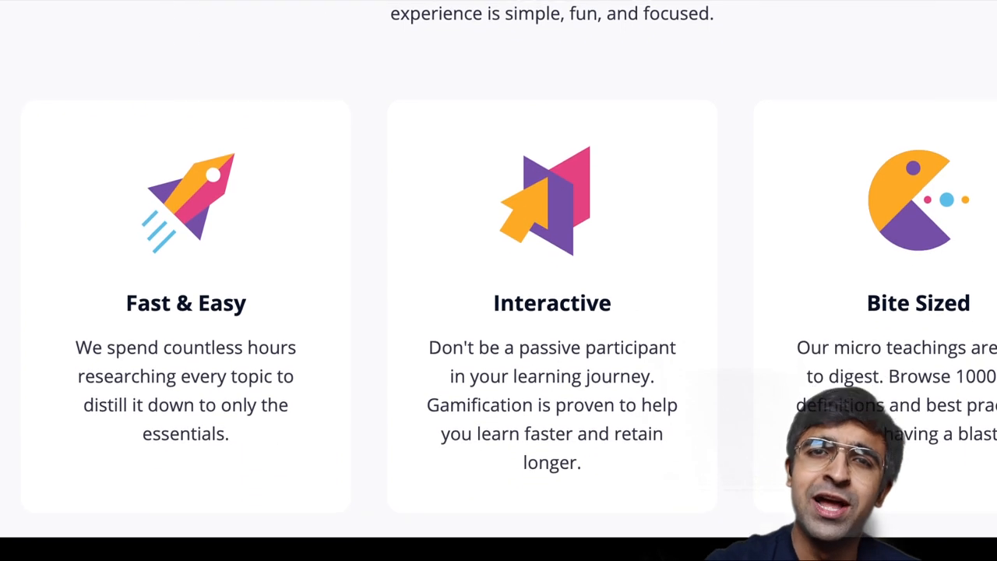
{"action": "scroll", "scroll_direction": "down", "scroll_amount": 3}
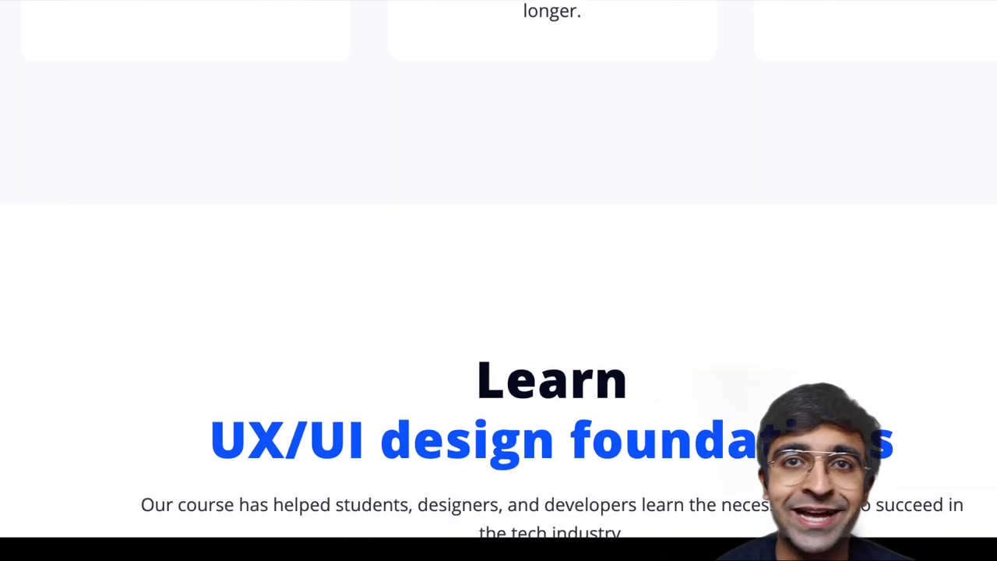
{"action": "scroll", "scroll_direction": "down", "scroll_amount": 3}
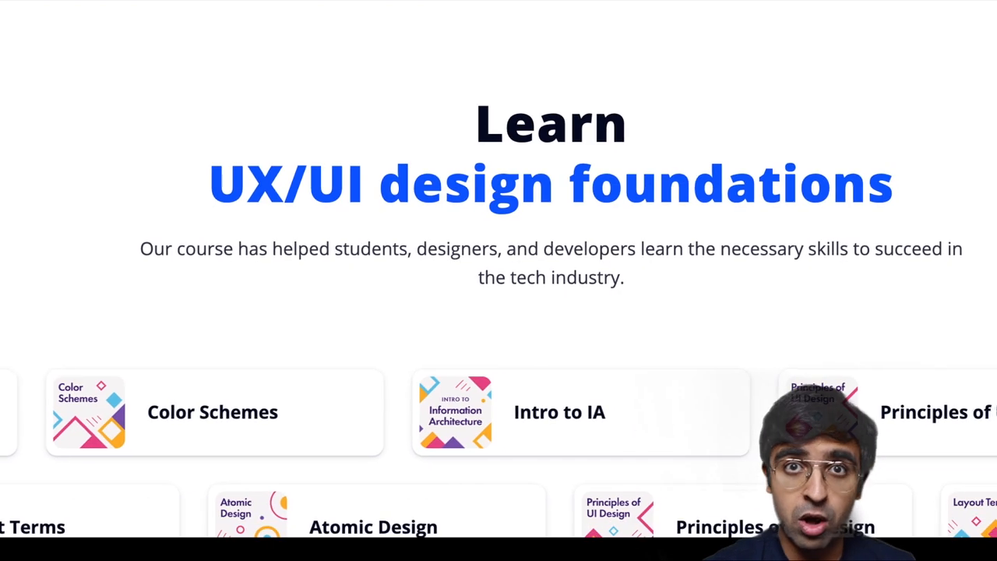